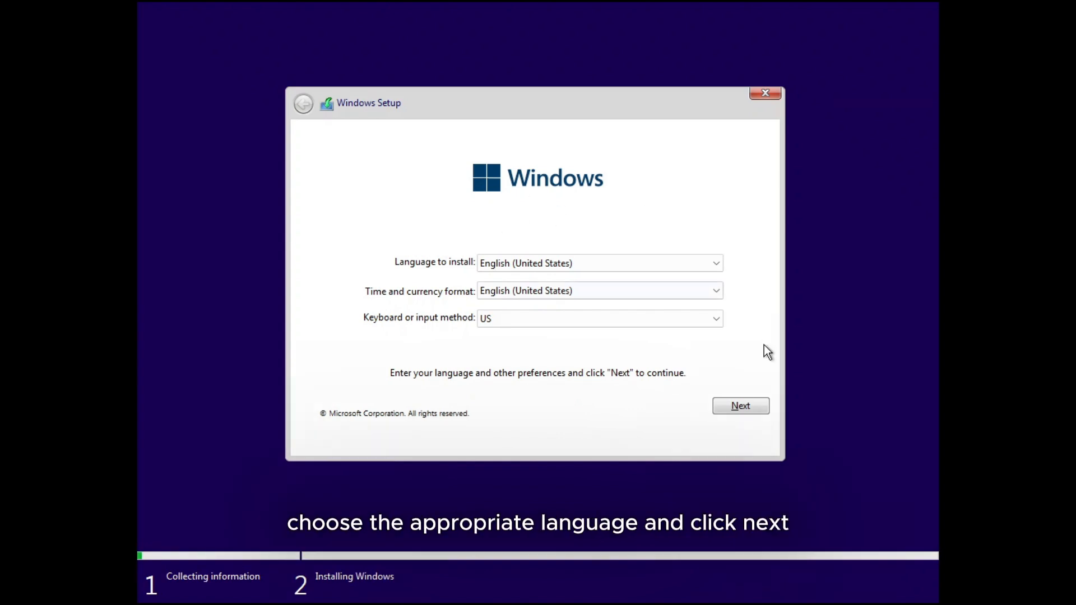
Keep English (United States) setup preferences and accept the Microsoft Software License Terms
left_click(741, 406)
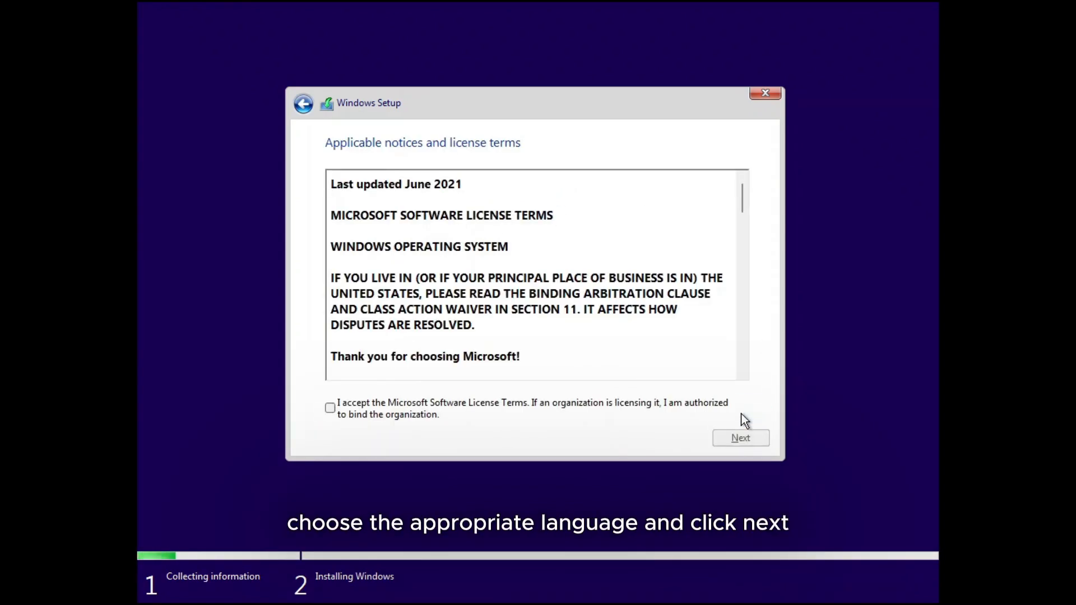
left_click(330, 408)
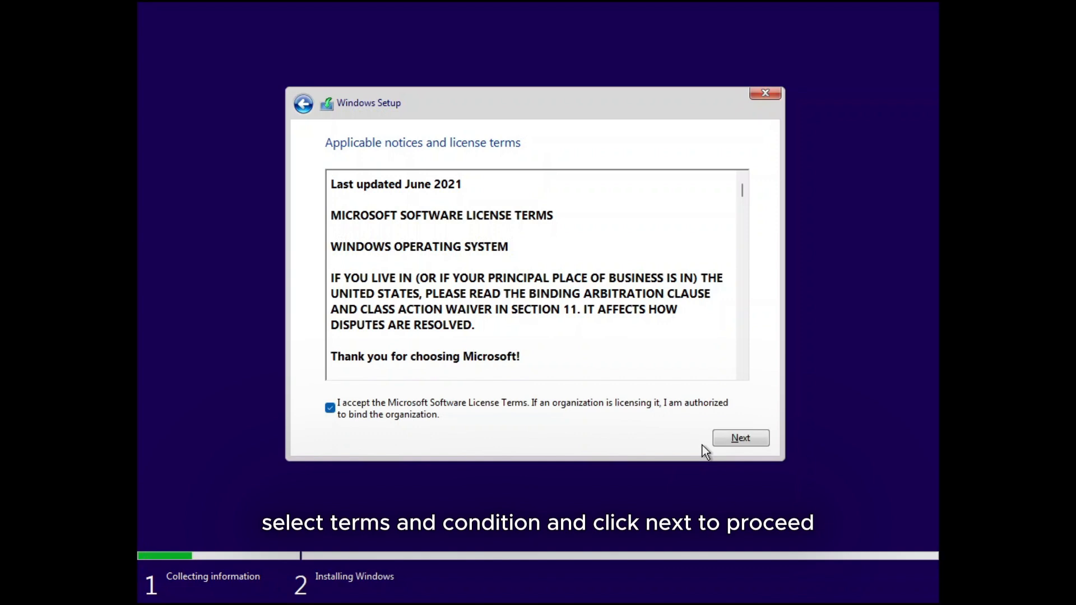
left_click(740, 437)
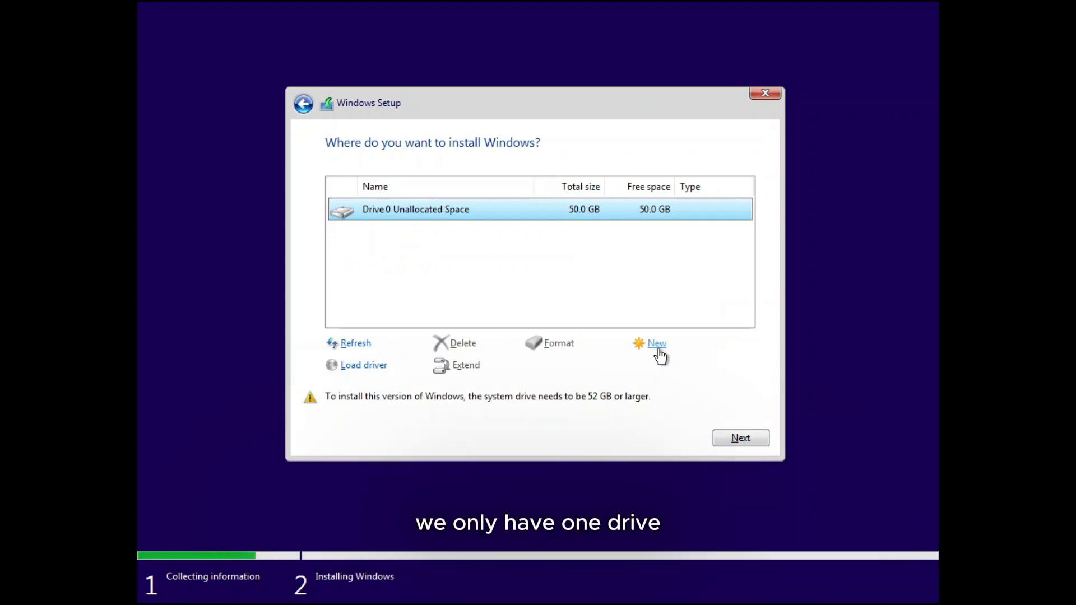
Create a 51200 MB primary partition on Drive 0 and install Windows onto it
left_click(657, 344)
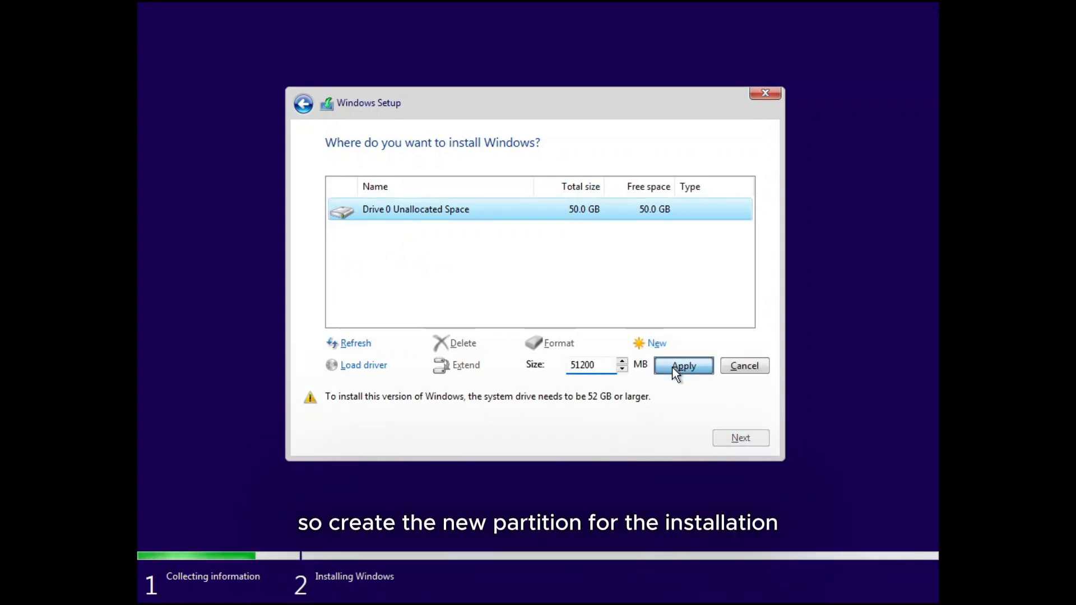
left_click(683, 366)
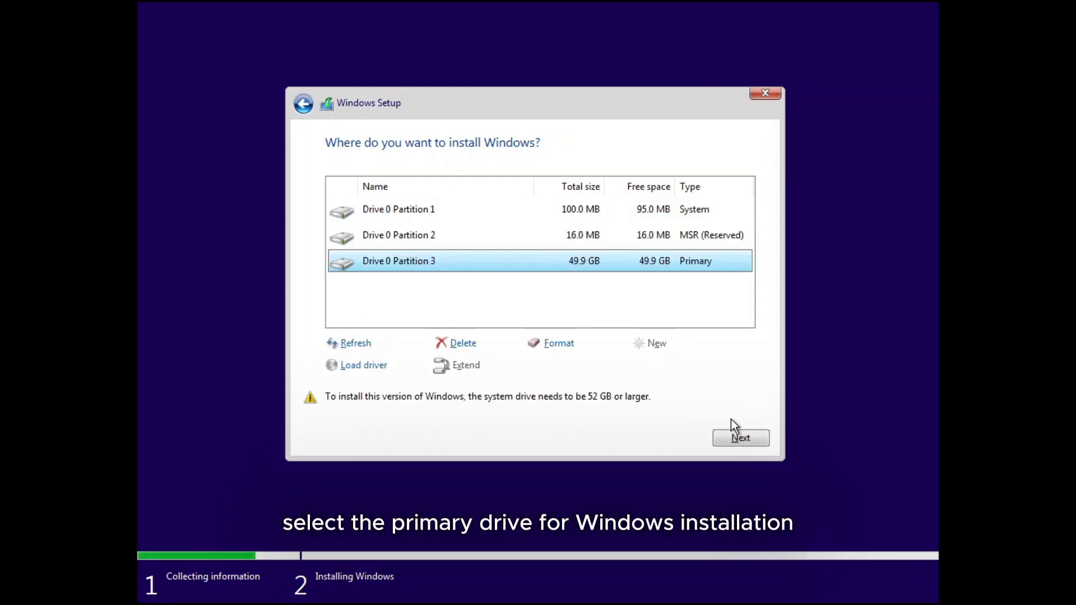
left_click(741, 438)
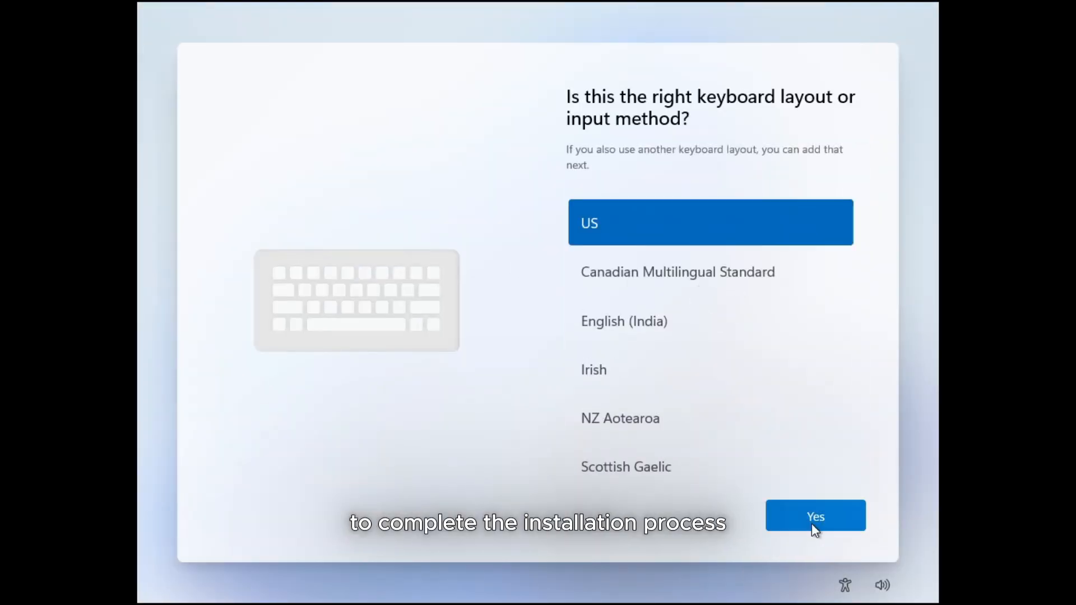
Confirm the US keyboard layout, name the local user, and accept the privacy settings
left_click(815, 516)
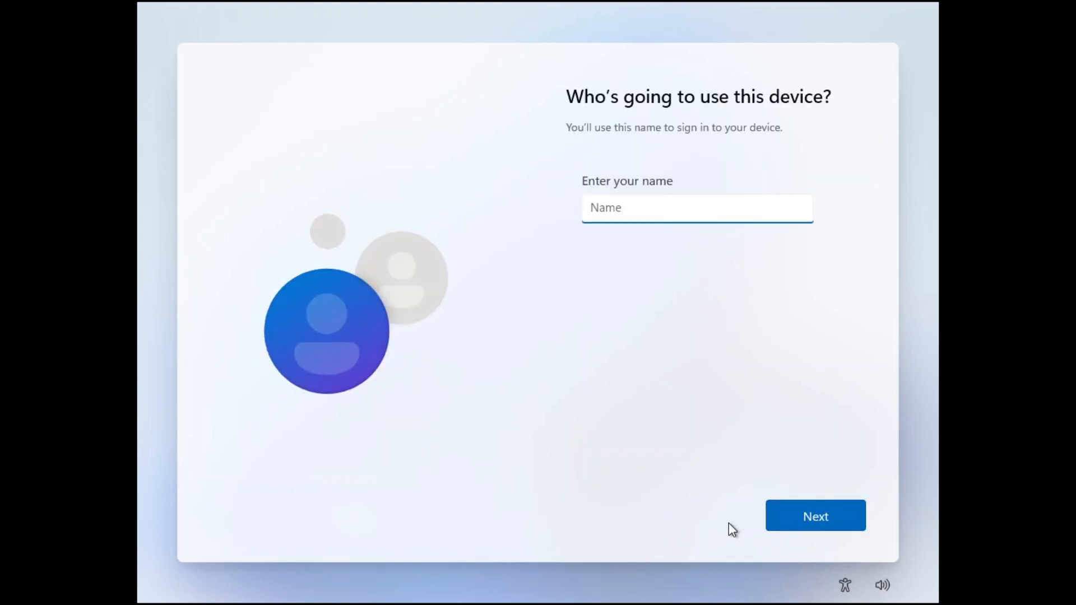
left_click(816, 516)
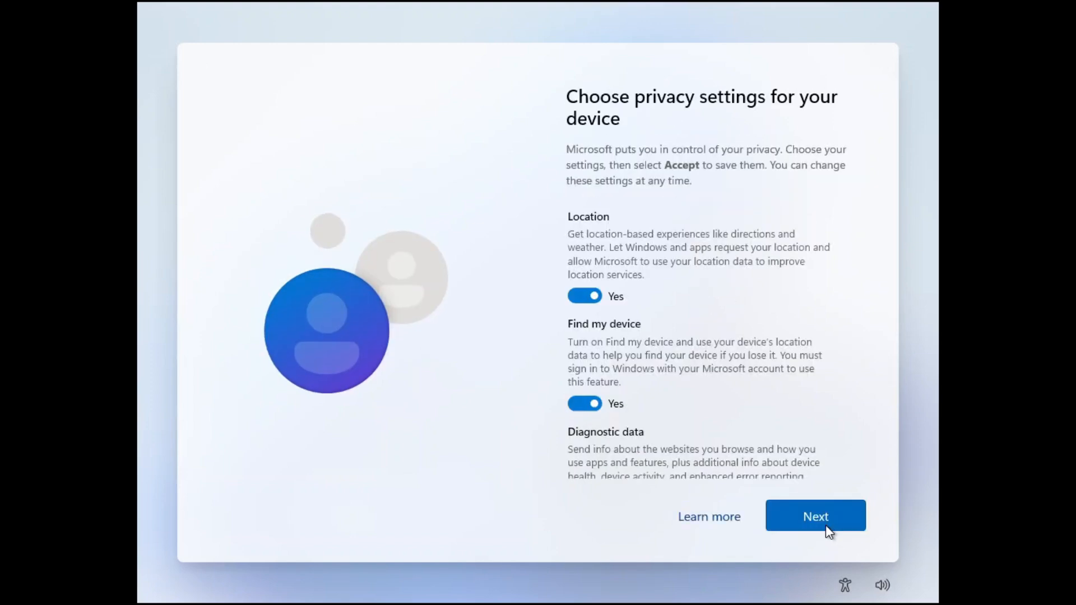
left_click(815, 515)
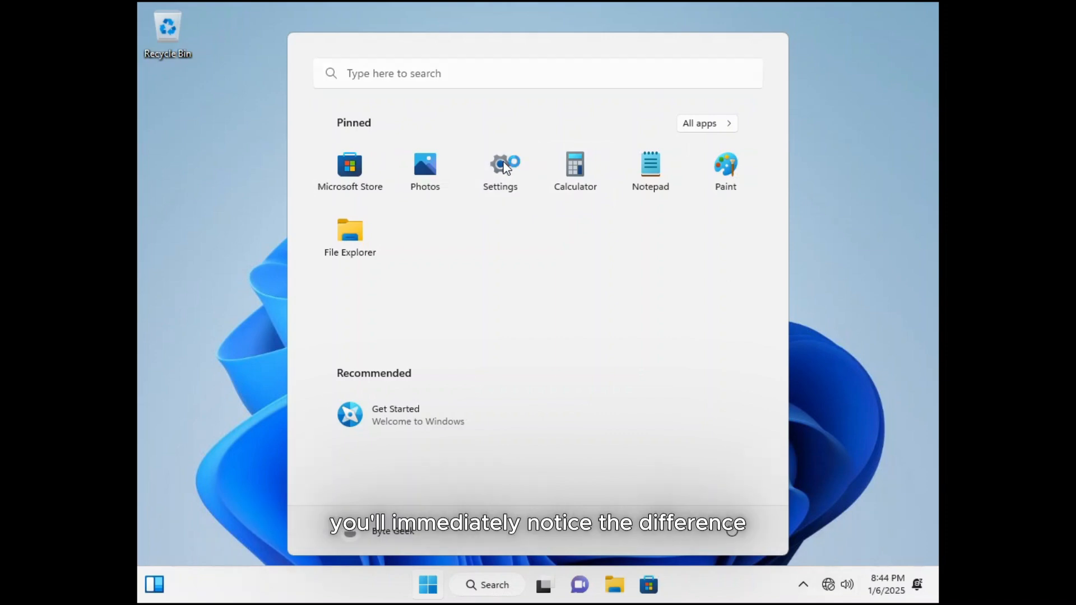
In Settings > Display, raise the resolution from 1024 × 768 to 1680 × 1050
left_click(501, 165)
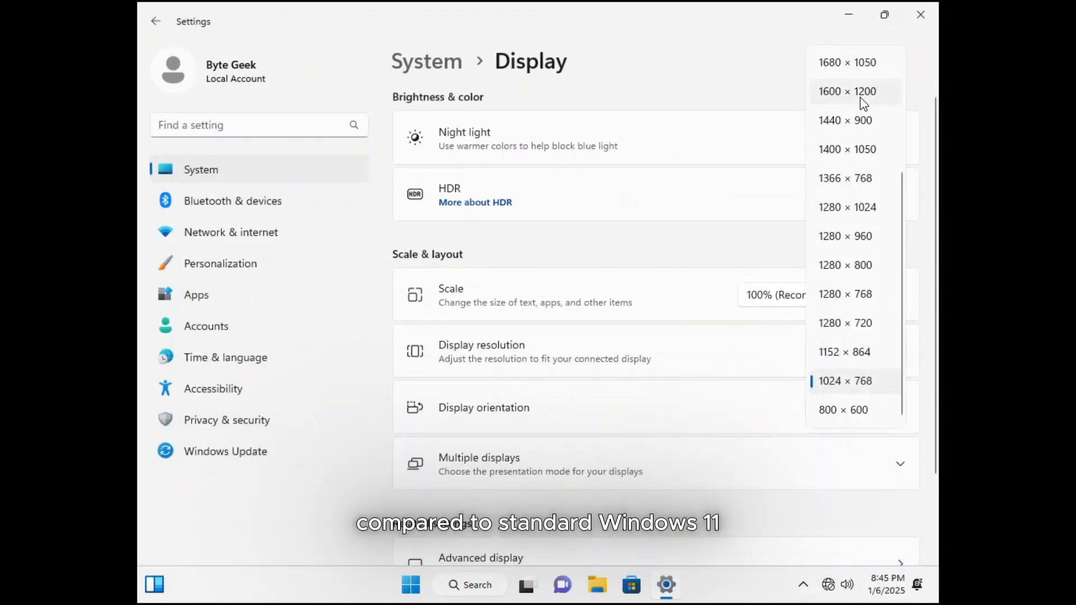
left_click(845, 62)
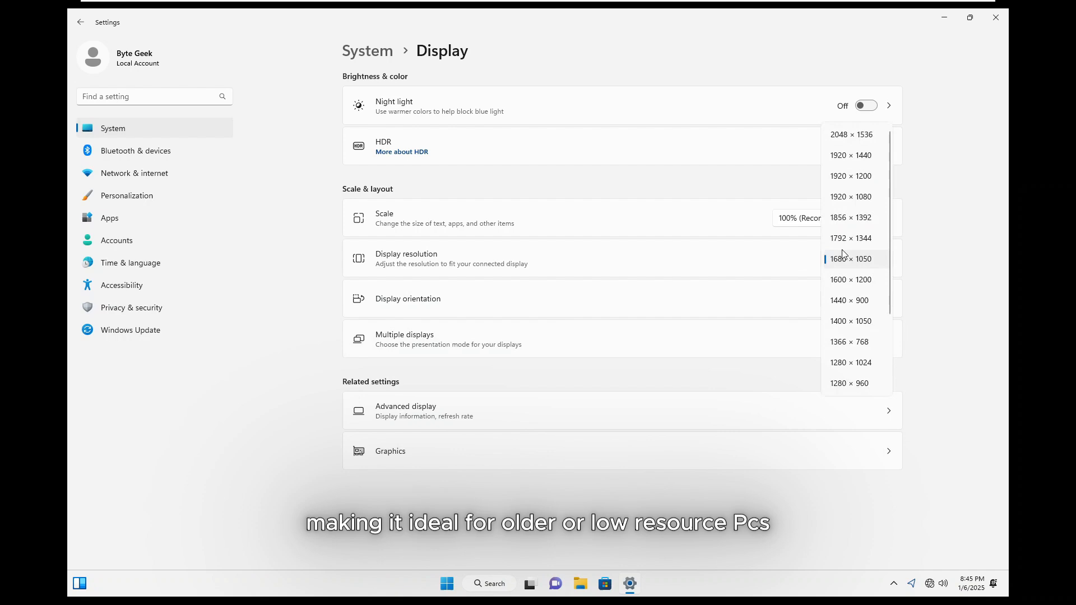
left_click(850, 259)
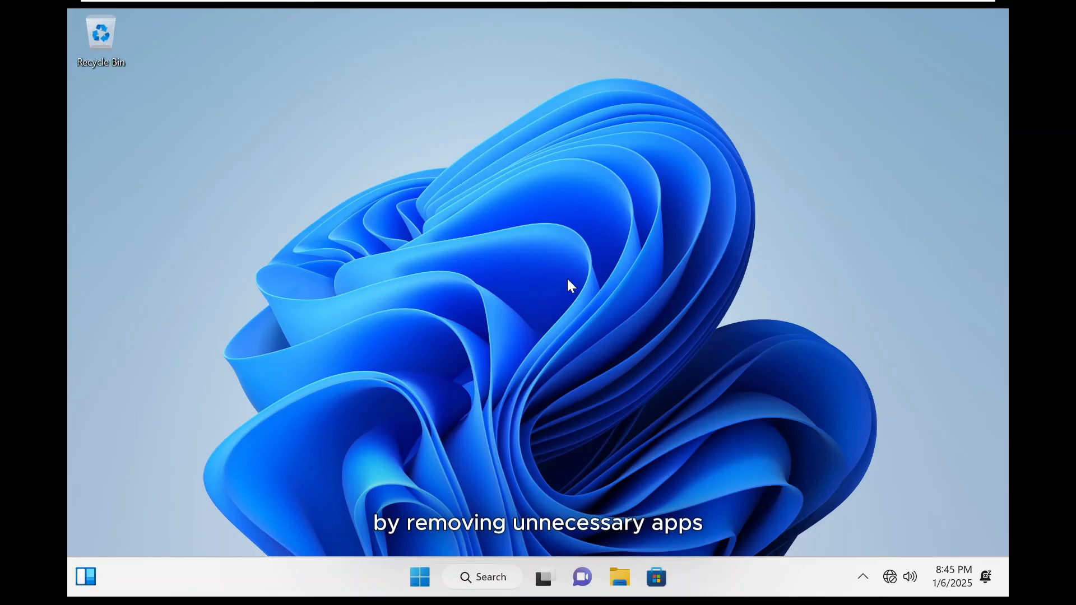
Reopen Settings from the pinned Start apps, then close it
left_click(419, 576)
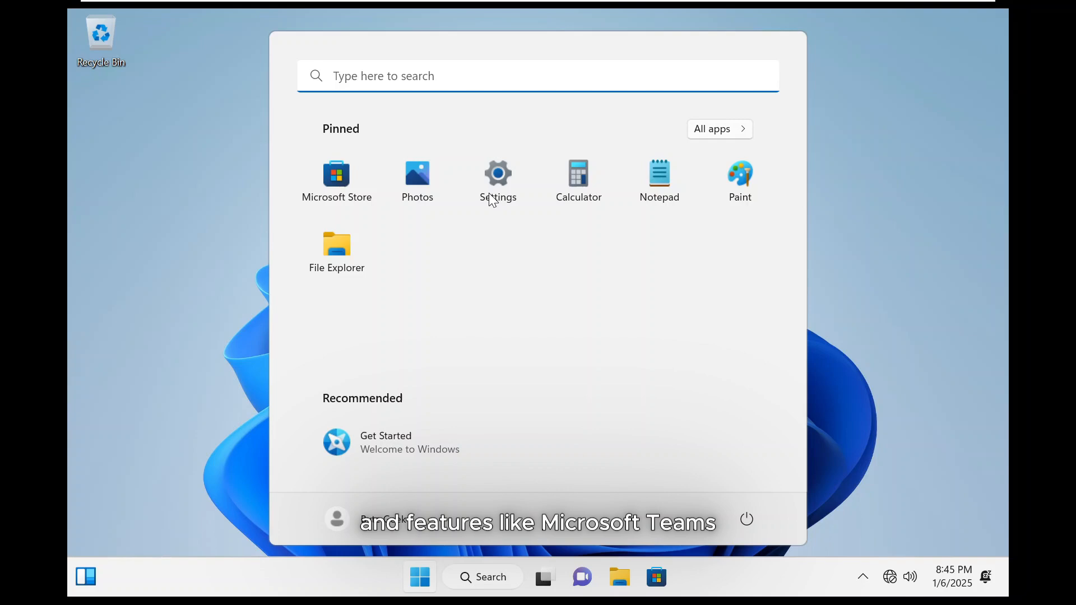
left_click(499, 174)
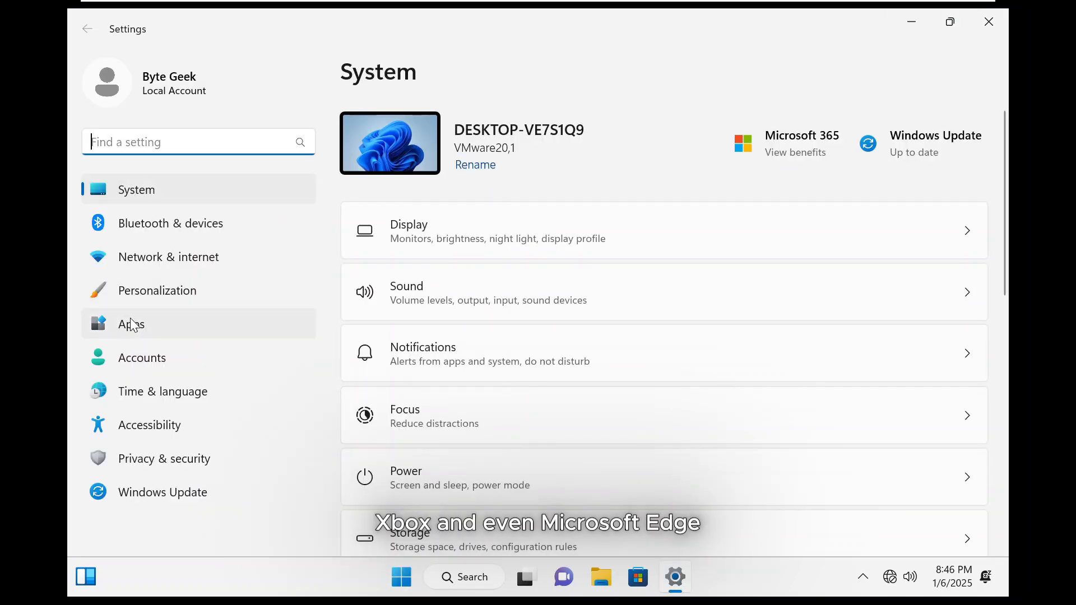
left_click(131, 324)
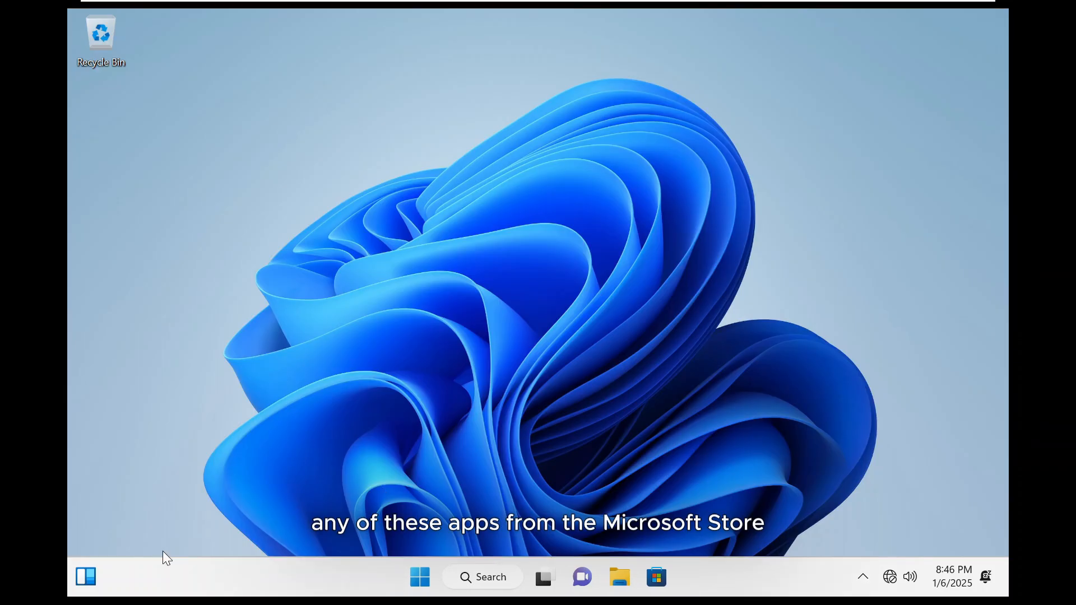
Search Start for 'xbox' to see Xbox Game Bar results, then search 'defender'
type("xbox")
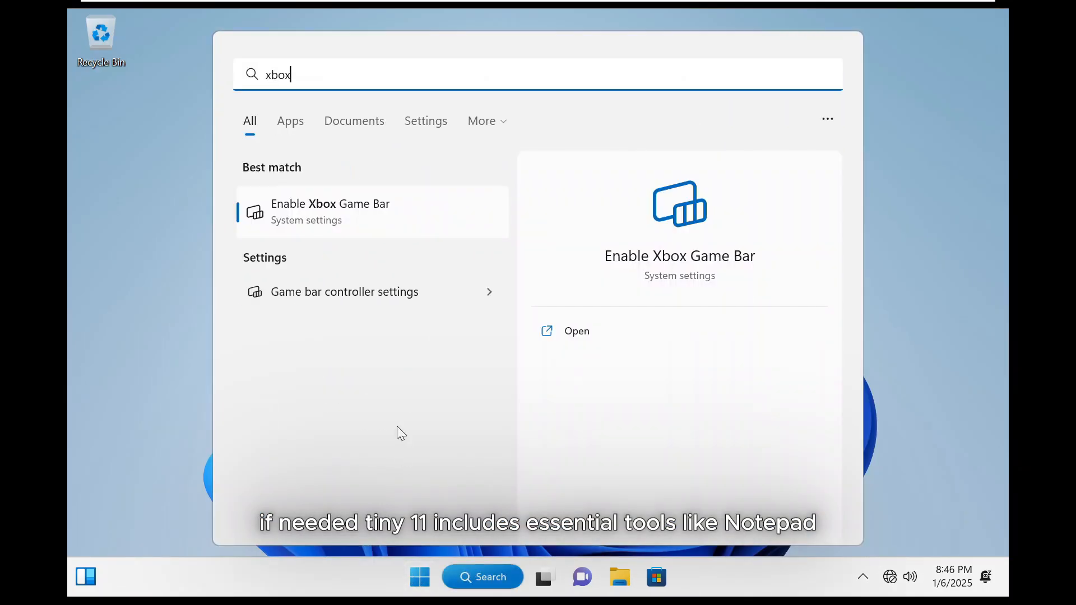
mouse_move(180, 312)
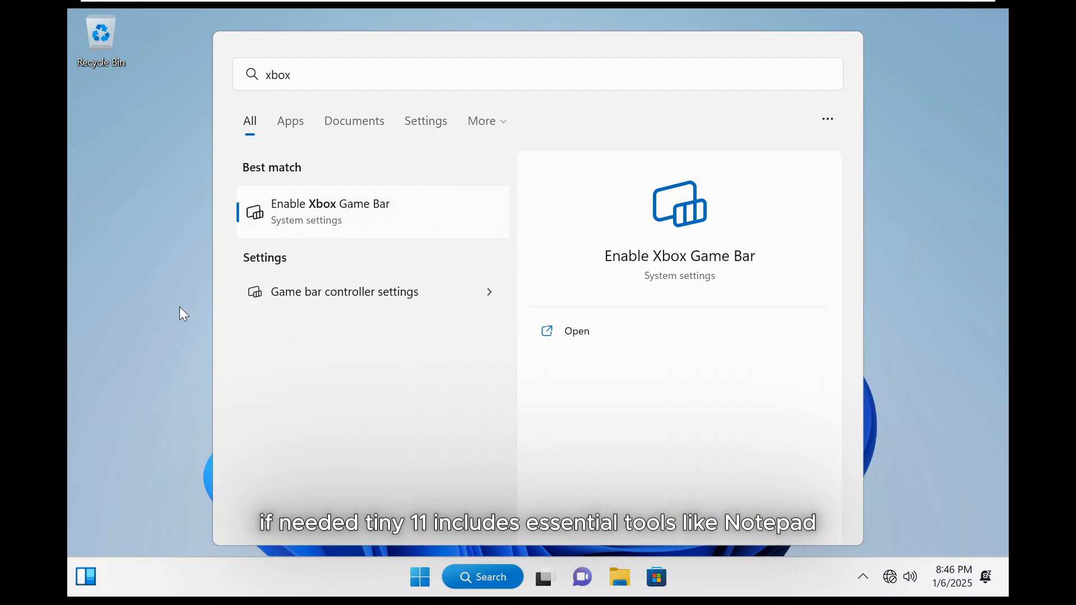
left_click(420, 577)
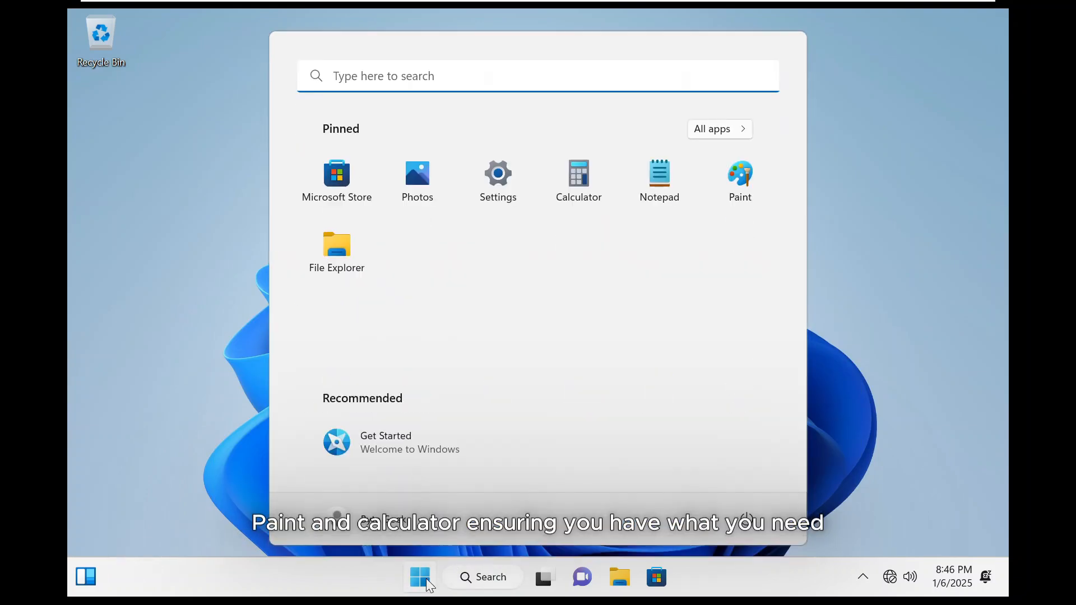
type("defender")
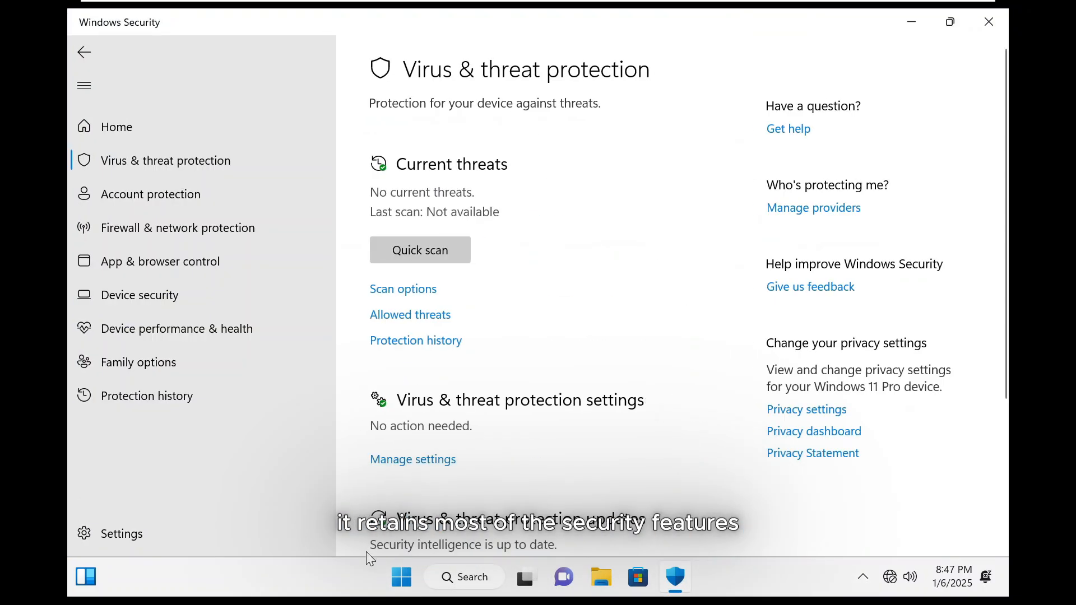
Scroll through Virus & threat protection settings, confirming Tamper Protection is on, then close Windows Security
scroll("down", 3)
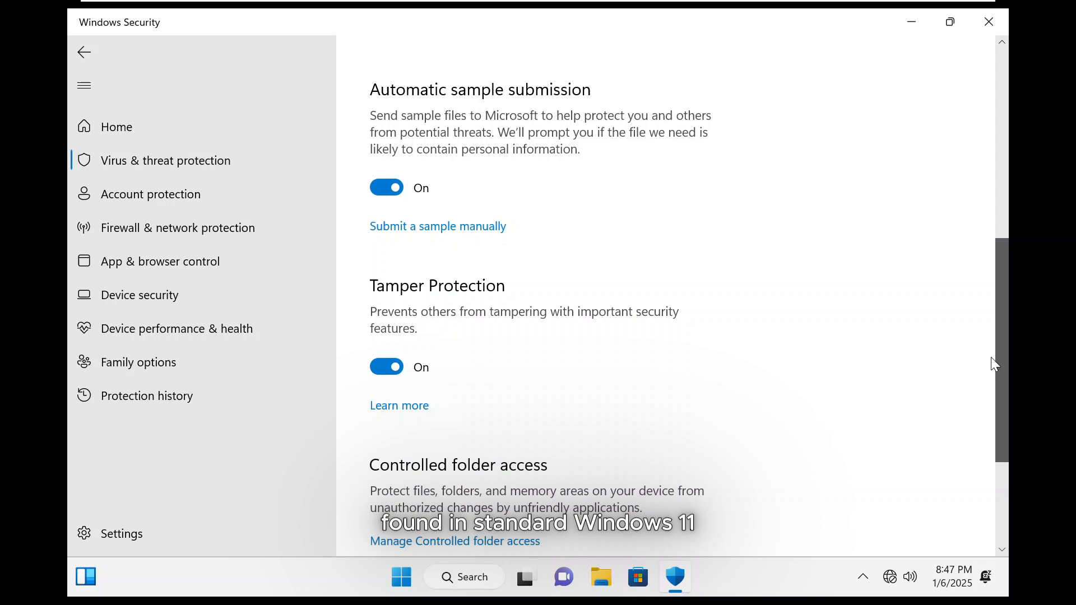
left_click(988, 21)
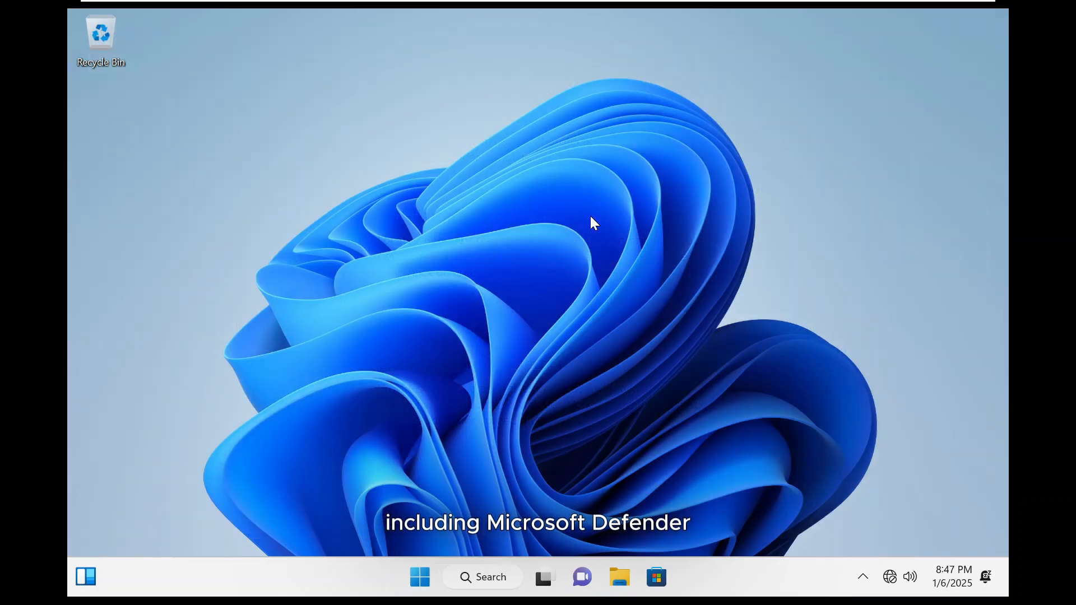